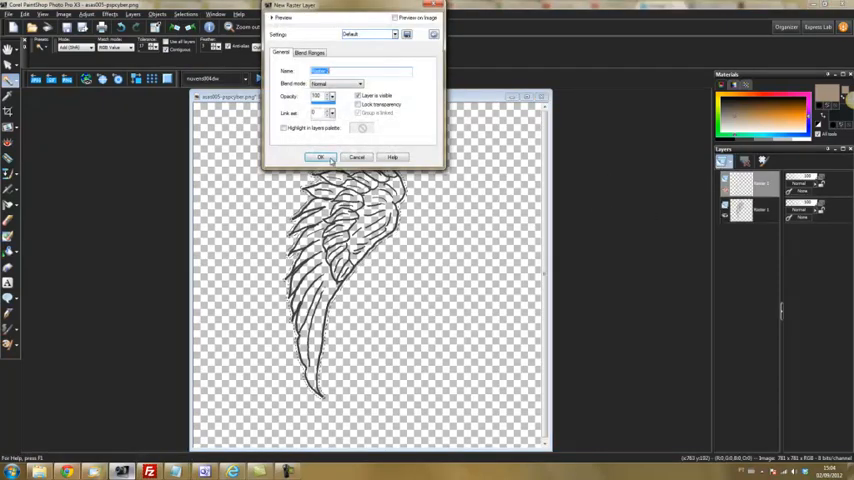
Confirm the New Raster Layer dialog with default settings
{"action": "left_click", "coordinate": [320, 156]}
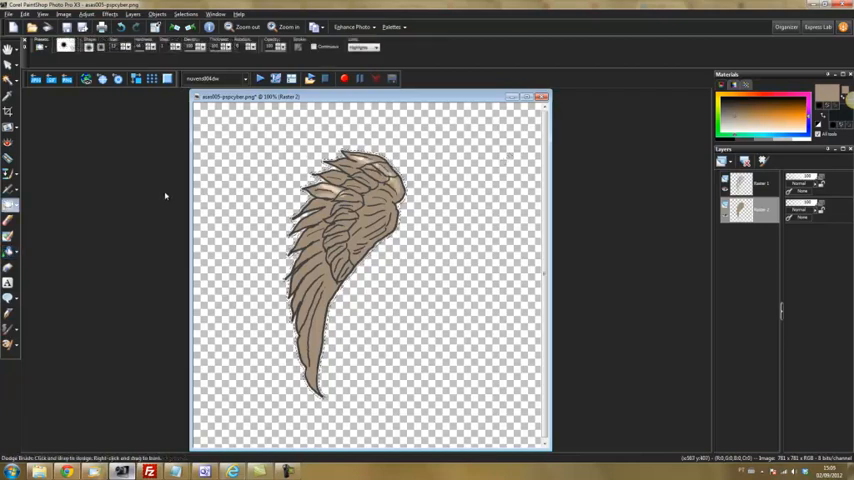
{"action": "mouse_move", "coordinate": [10, 204]}
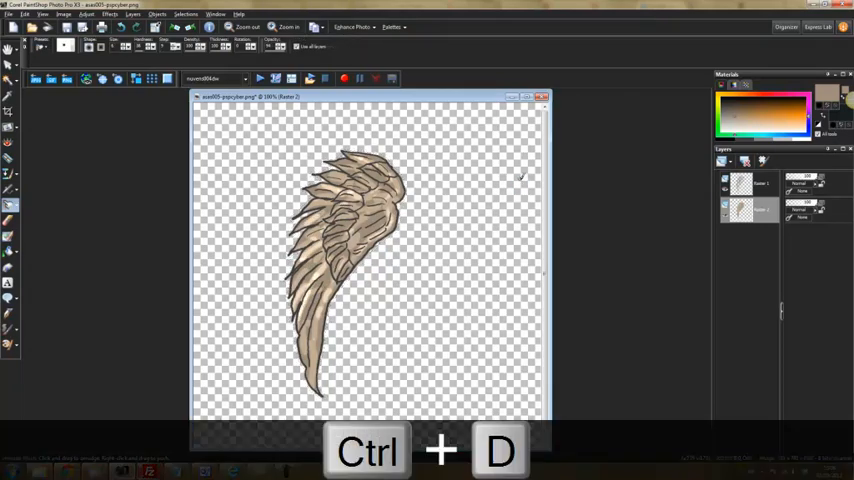
Clear the selection with Ctrl+D after painting the pale beige feather highlights
{"action": "key", "text": "ctrl+d"}
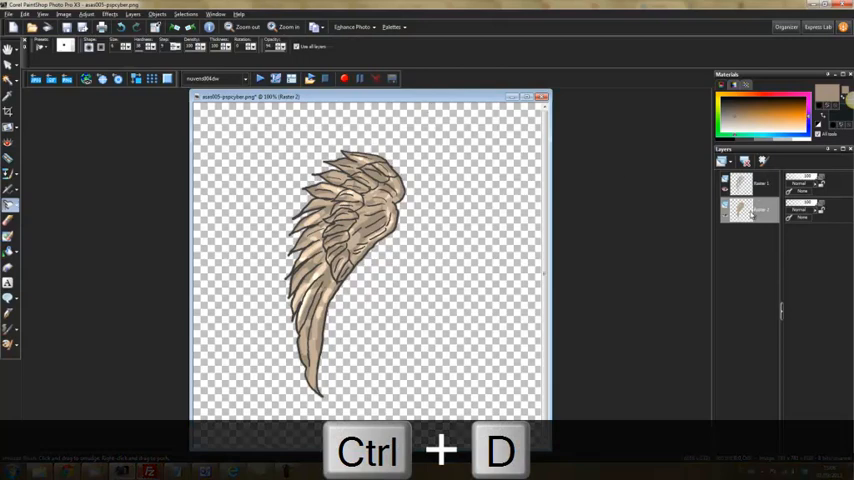
Deselect again with Ctrl+D so the whole wing is editable
{"action": "key", "text": "ctrl+d"}
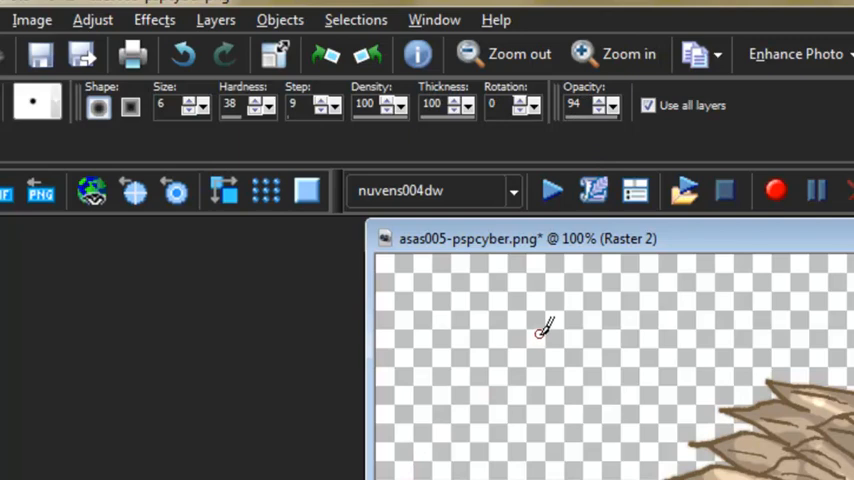
{"action": "mouse_move", "coordinate": [564, 362]}
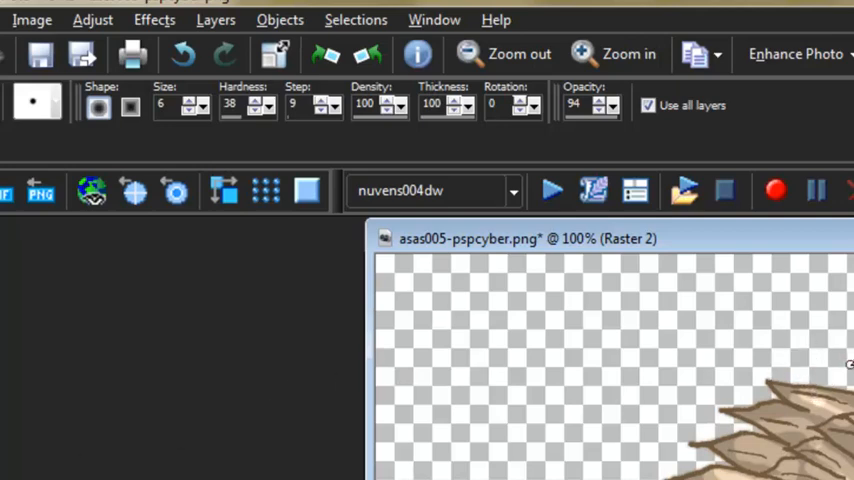
Adjust the Smudge brush options while softening the feather edges
{"action": "left_click", "coordinate": [648, 104]}
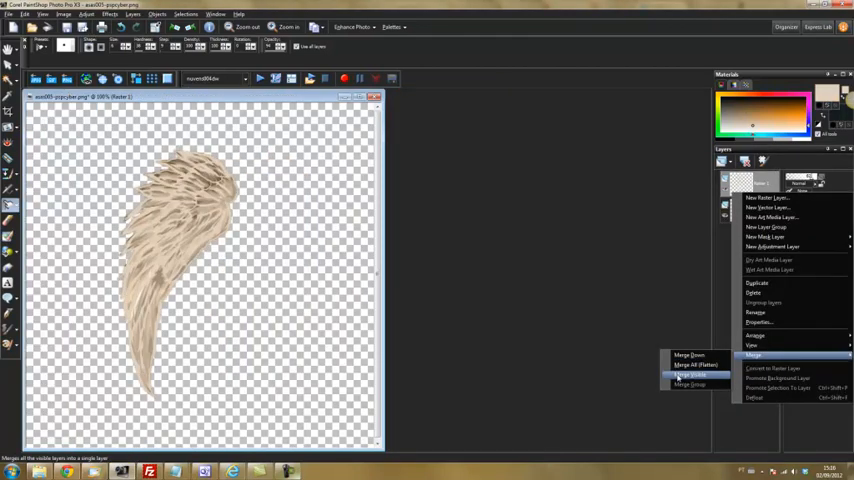
Merge All (Flatten) to combine the wing layers into one
{"action": "left_click", "coordinate": [700, 364]}
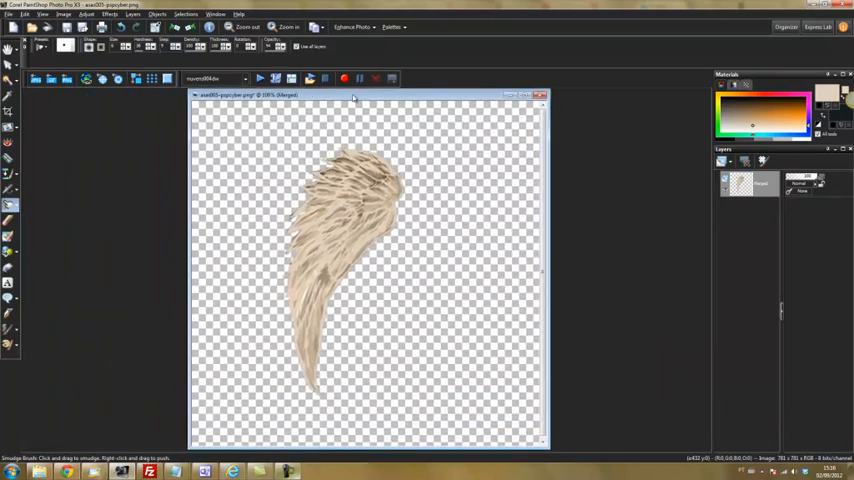